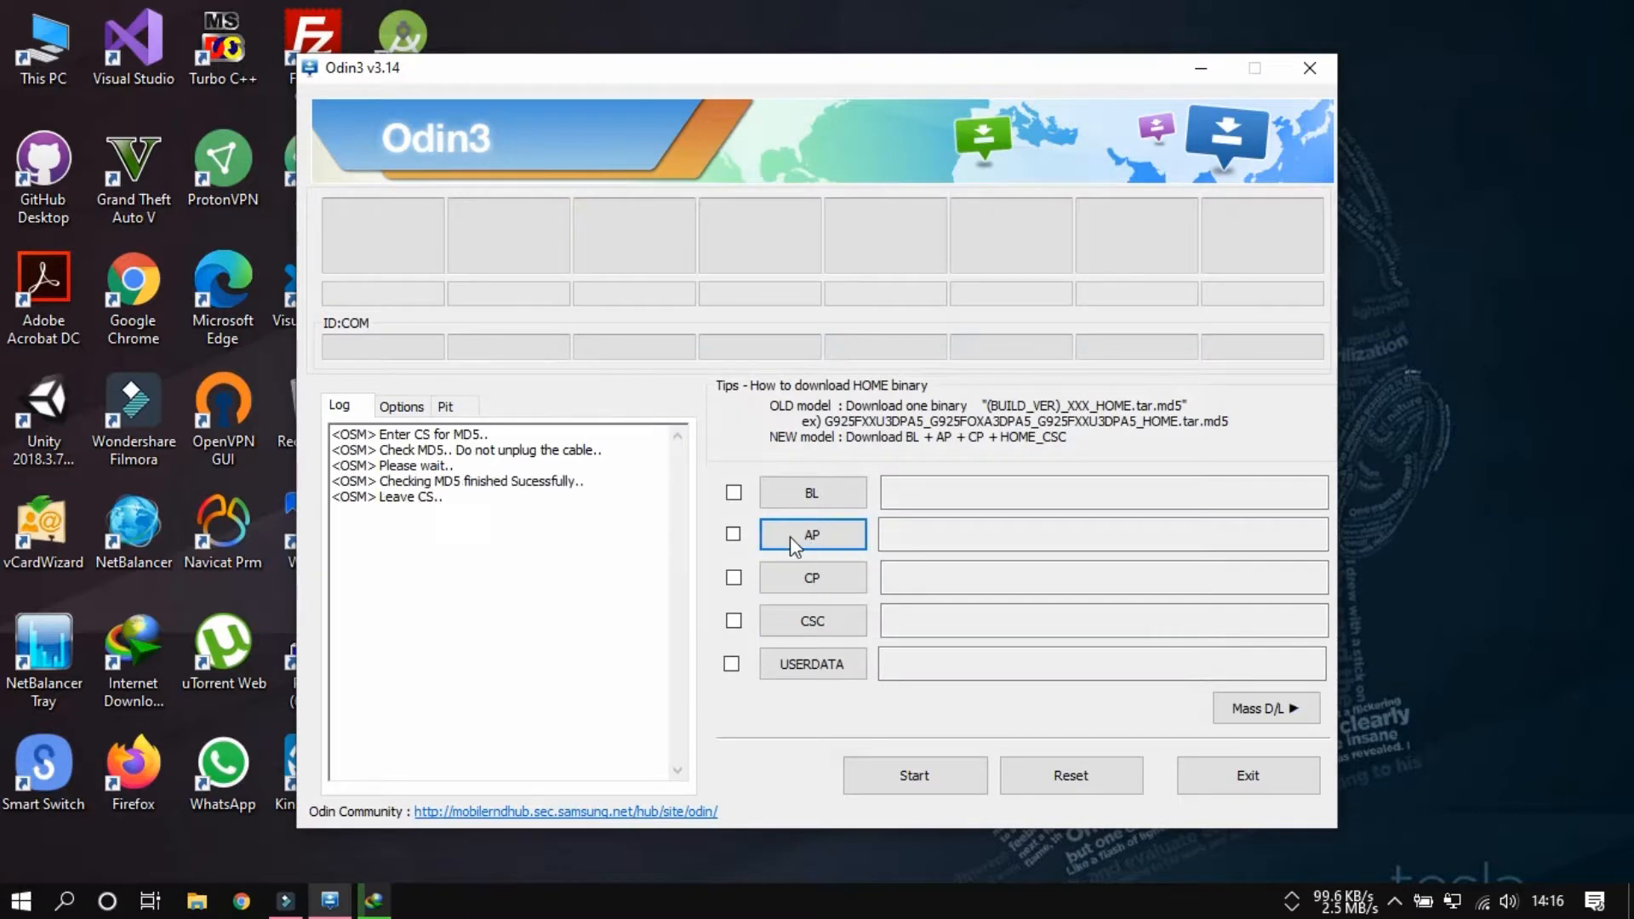
Load twrp-3.3.1-5-T510XXS2ASK1-20191207.tar.md5 into the AP slot, passing the MD5 check
click(810, 532)
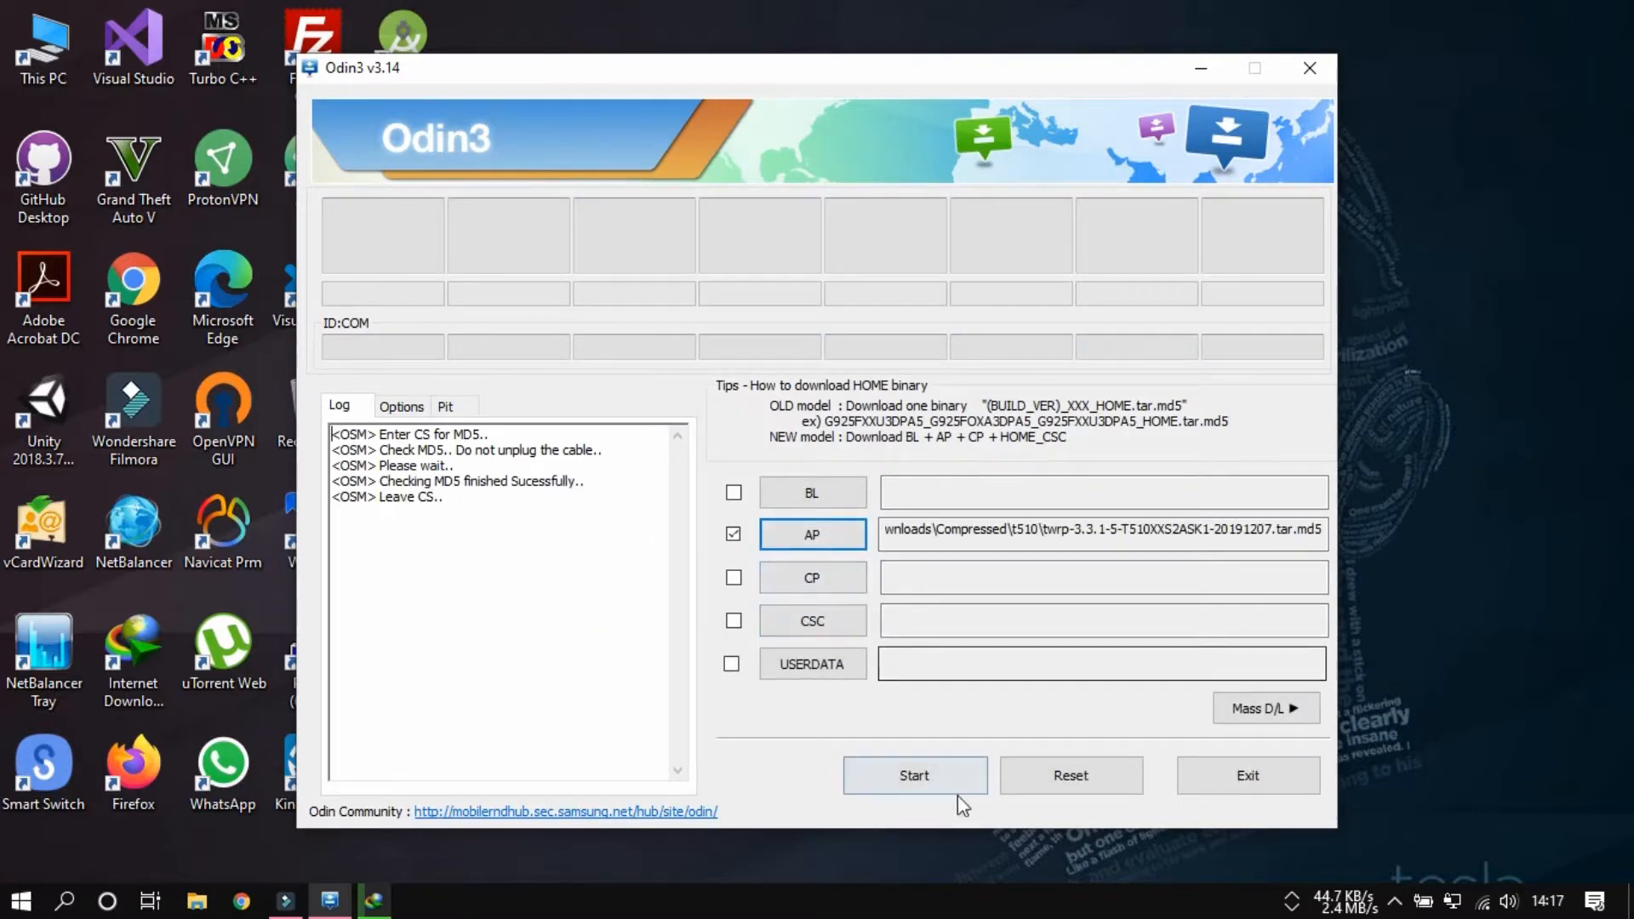
mouse_move(1245, 776)
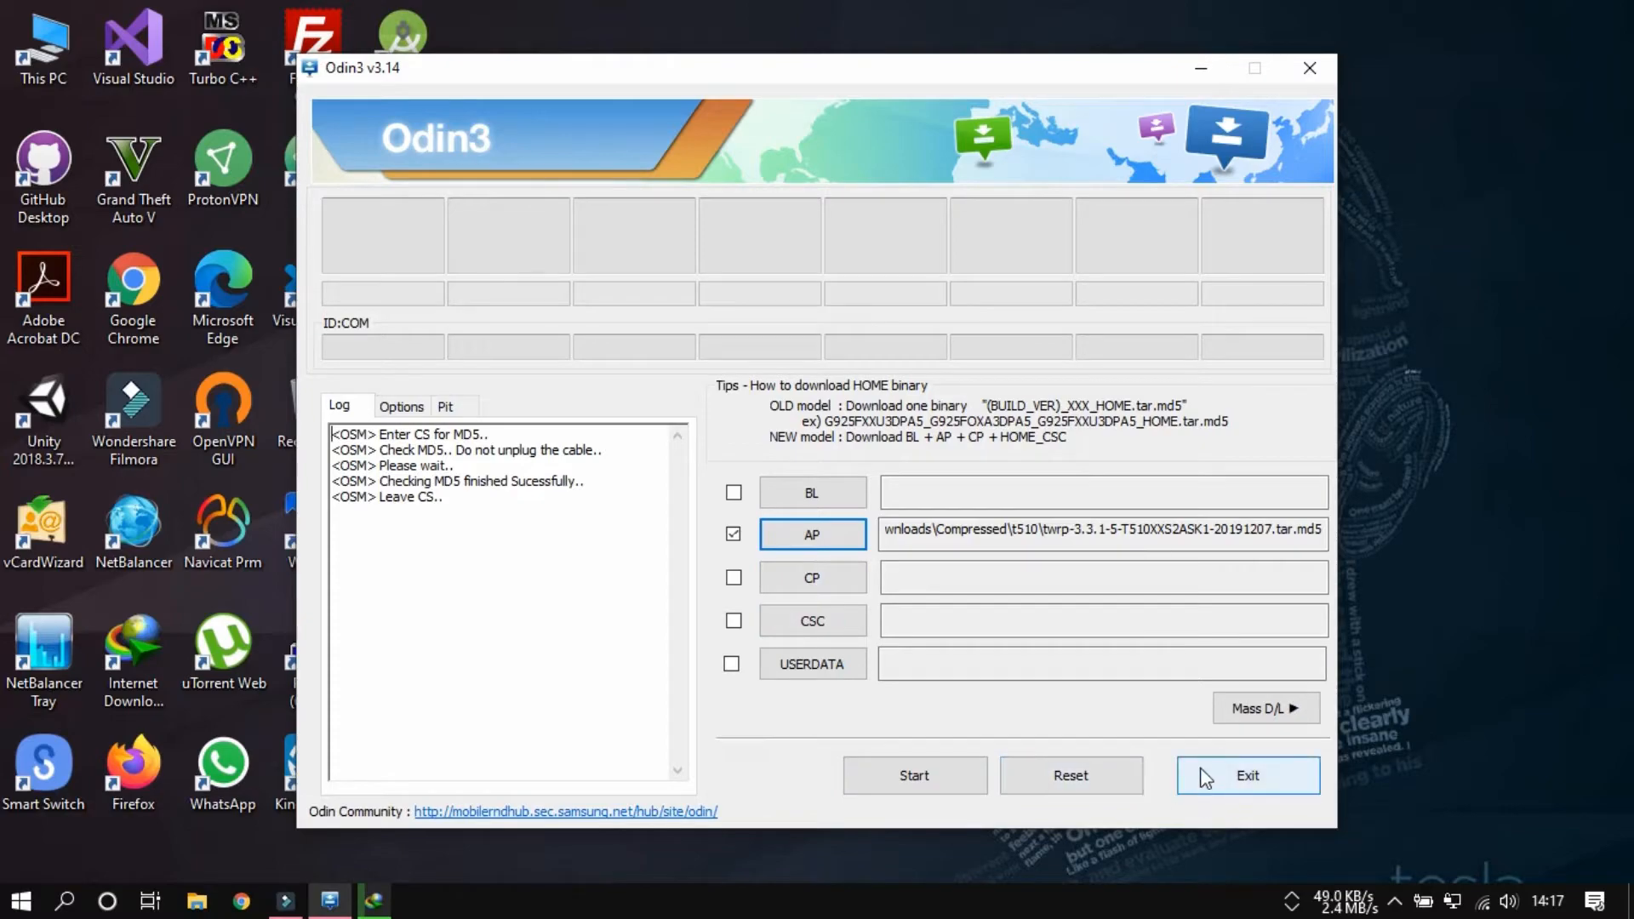